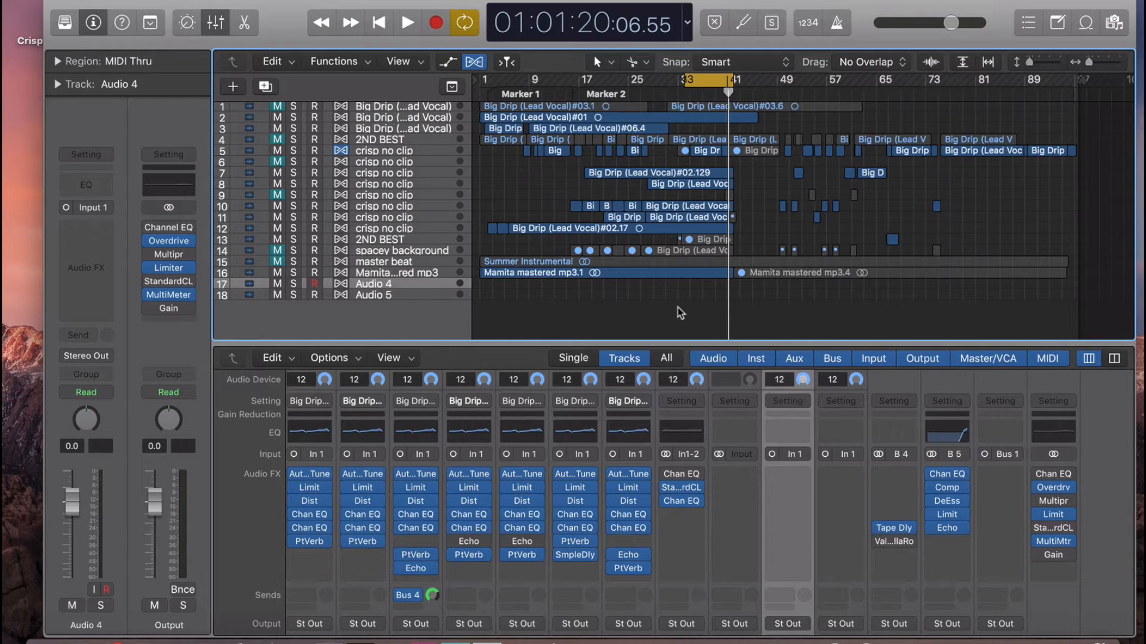
mouse_move(449, 284)
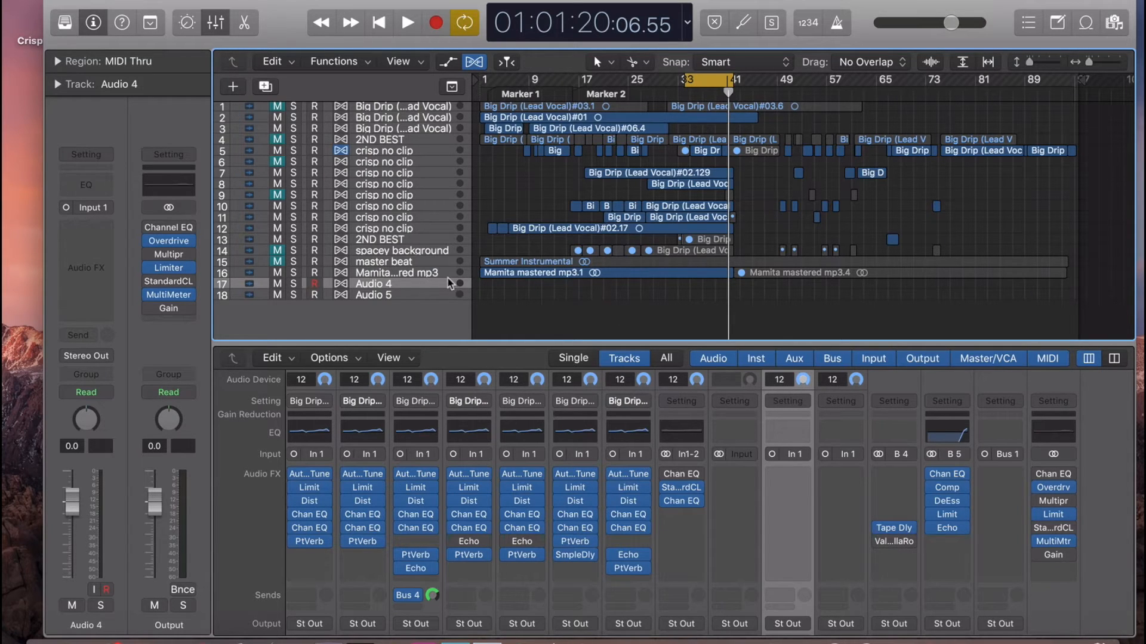
mouse_move(419, 290)
type("Lead Vocal")
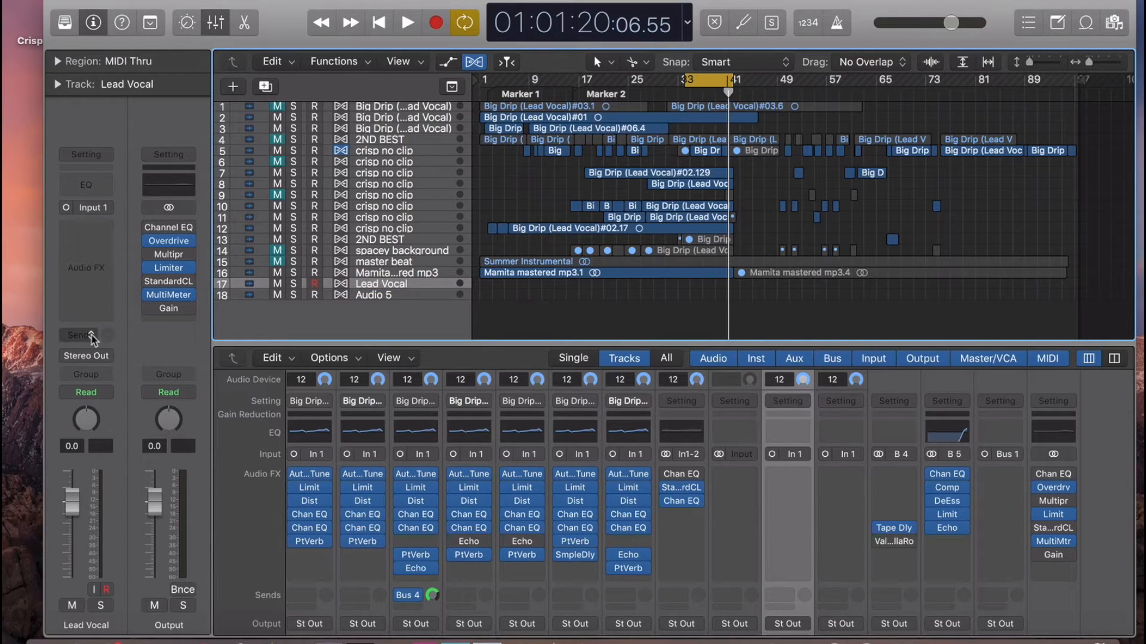
- Route a send from the Lead Vocal track to Bus 7, creating its aux channel
left_click(78, 335)
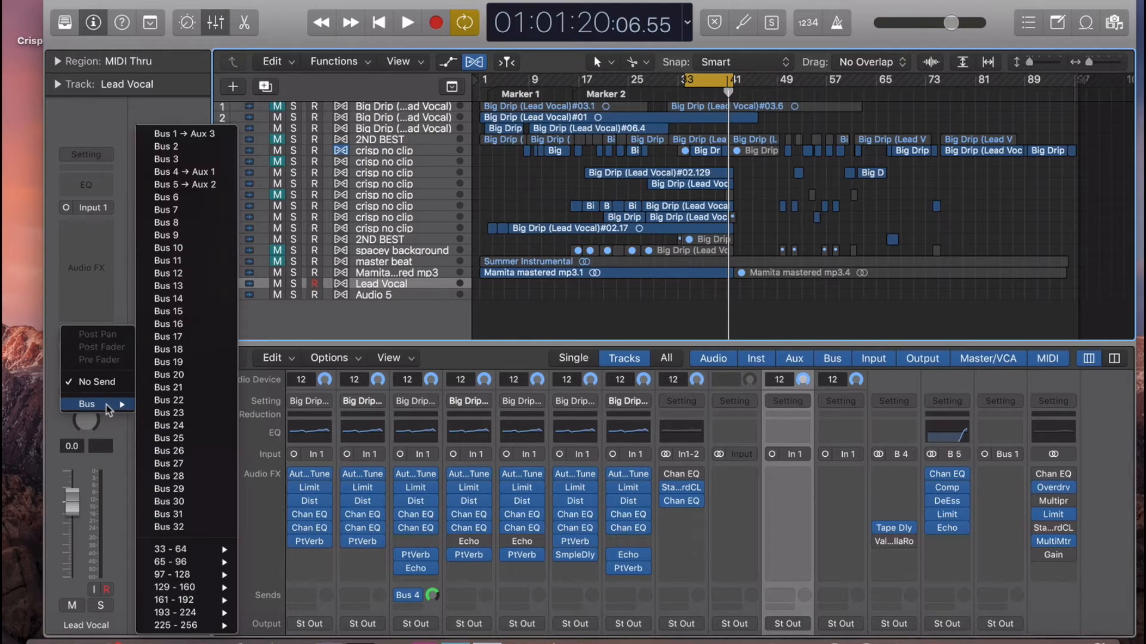
mouse_move(182, 210)
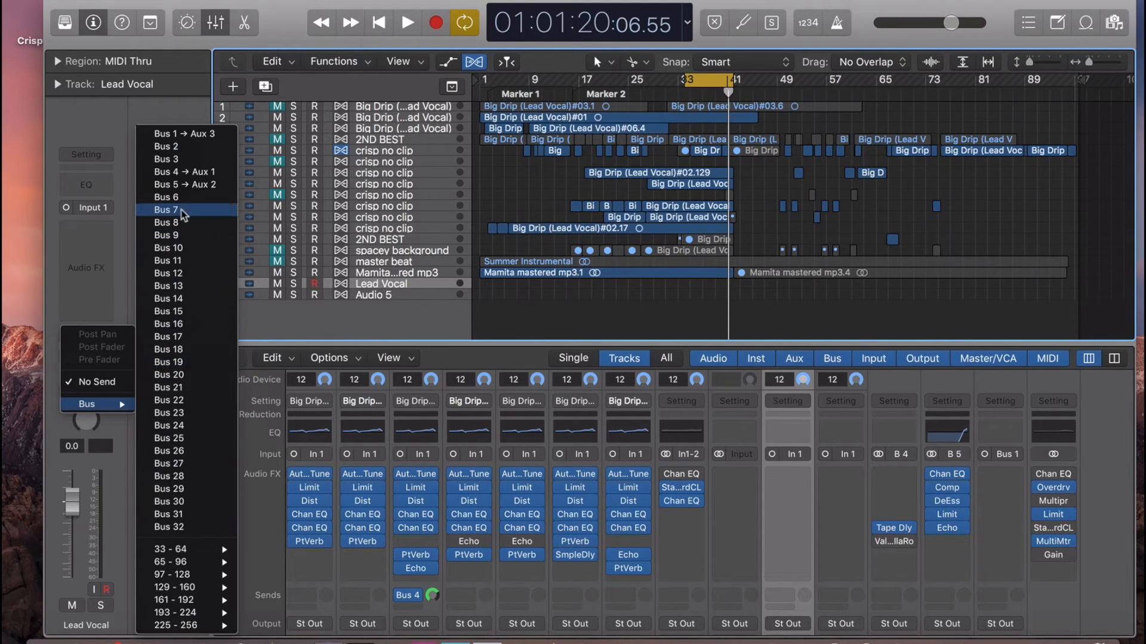
left_click(167, 209)
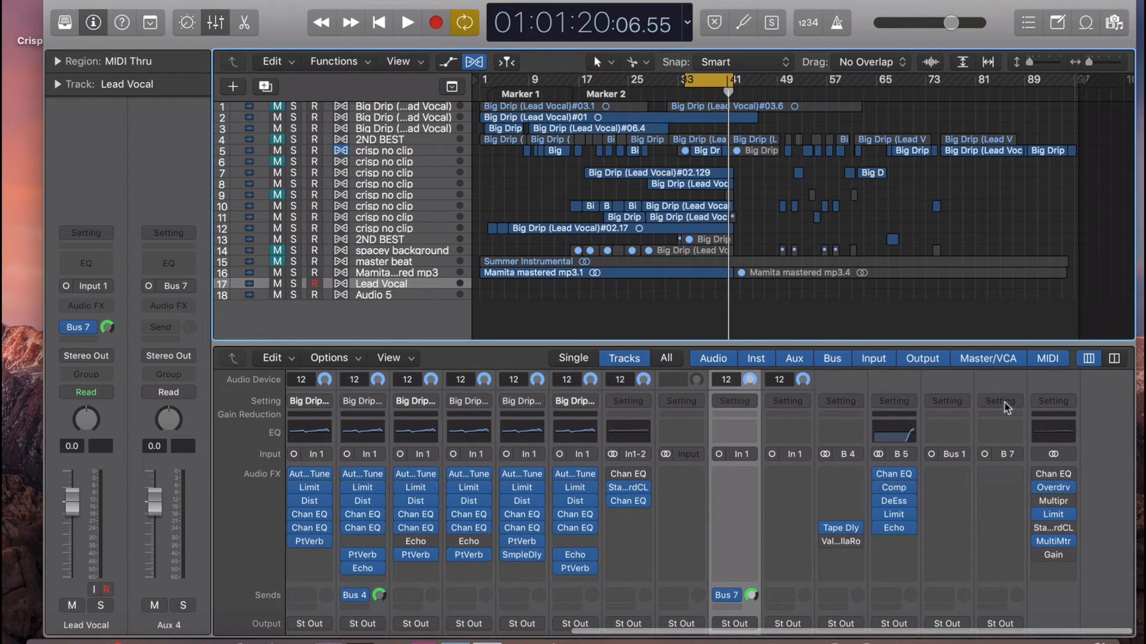
- Load the Crispy Vocal (Bus Preset) channel strip setting onto the Bus 7 aux
right_click(999, 401)
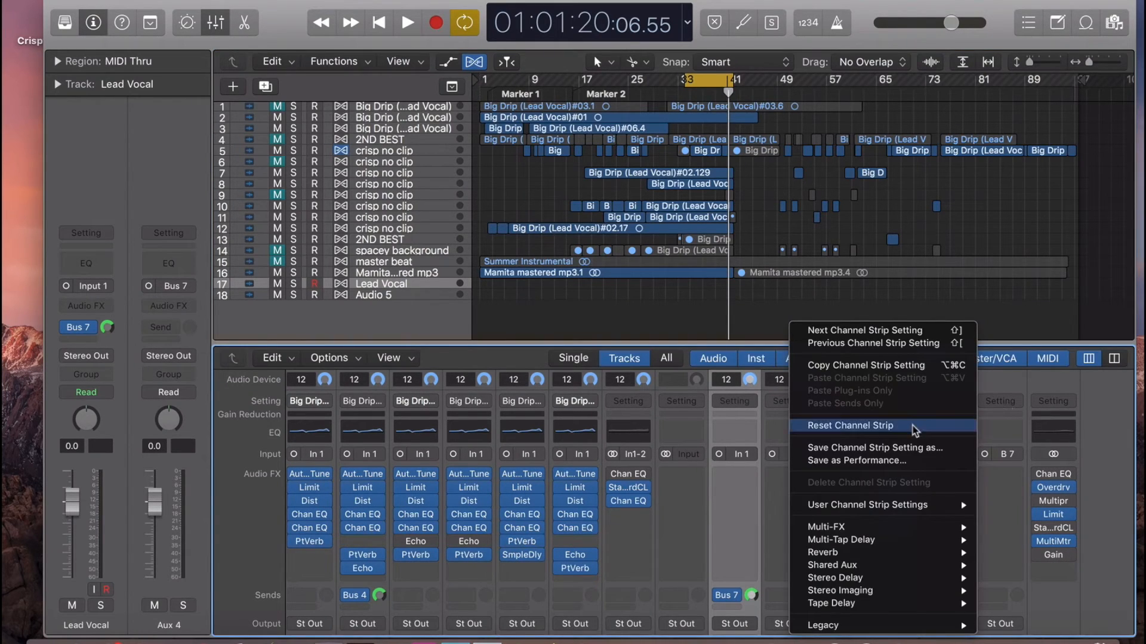
mouse_move(910, 510)
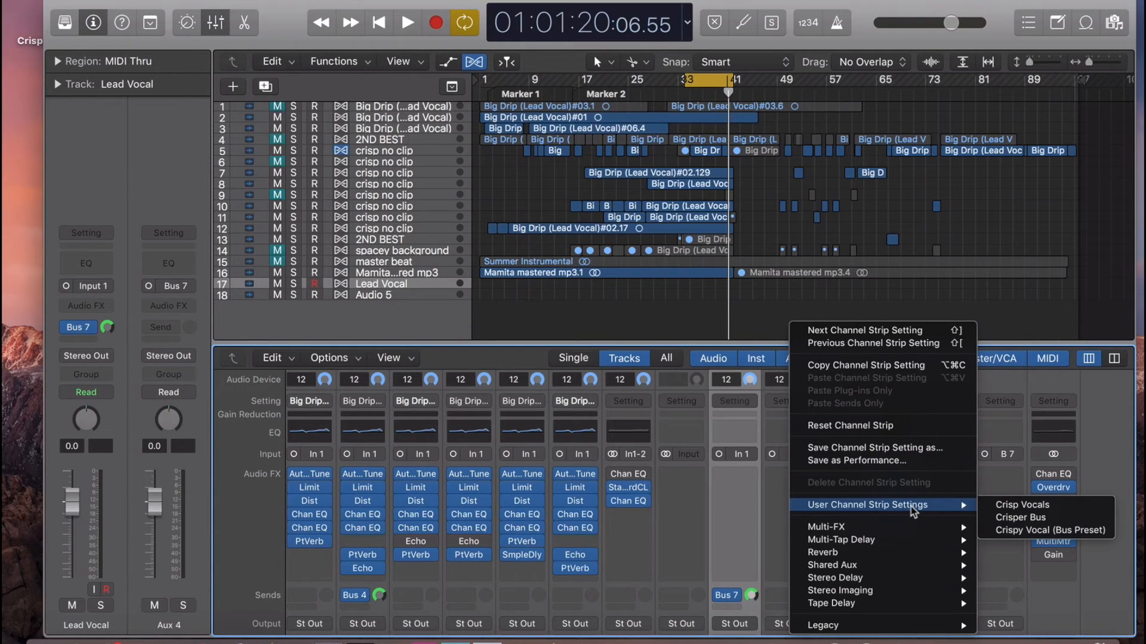
mouse_move(1020, 521)
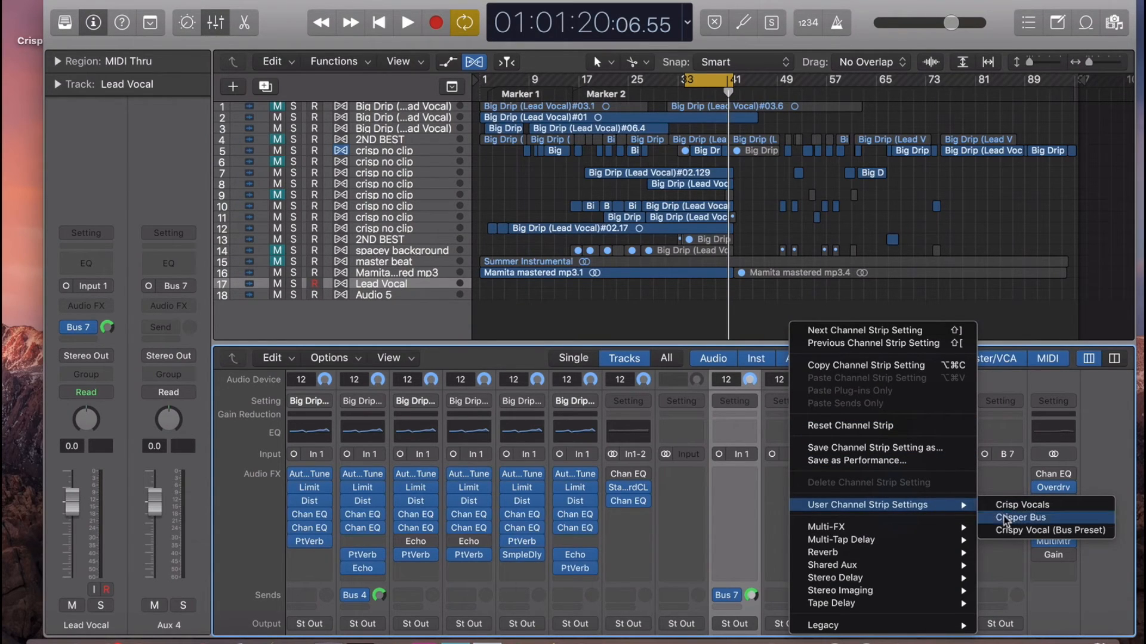
mouse_move(1017, 533)
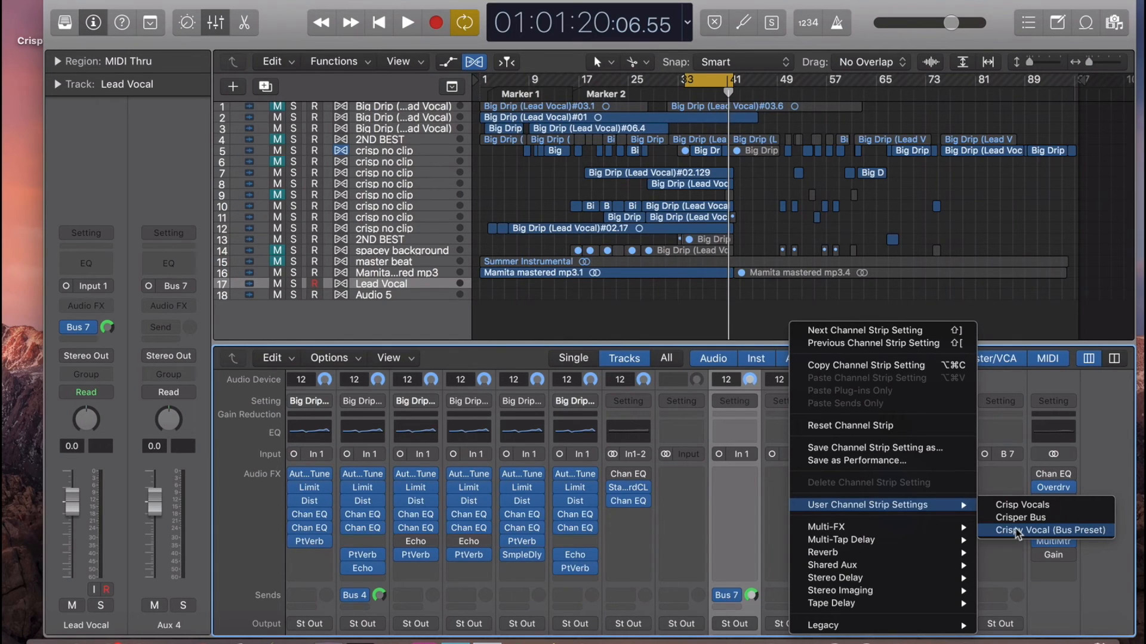
left_click(1045, 530)
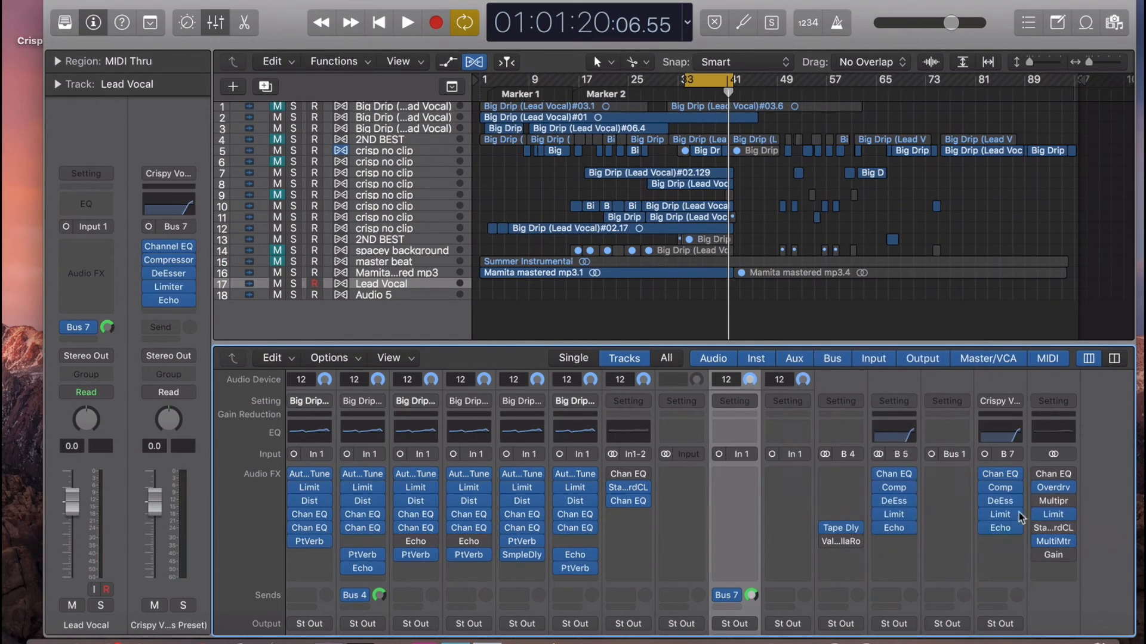
mouse_move(136, 379)
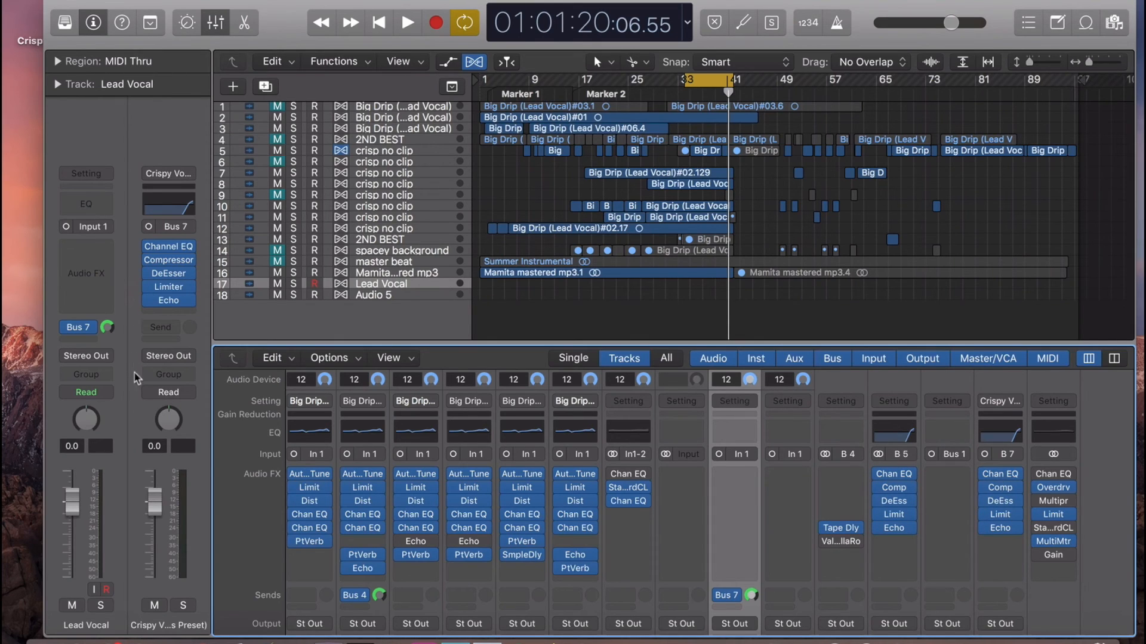
mouse_move(156, 498)
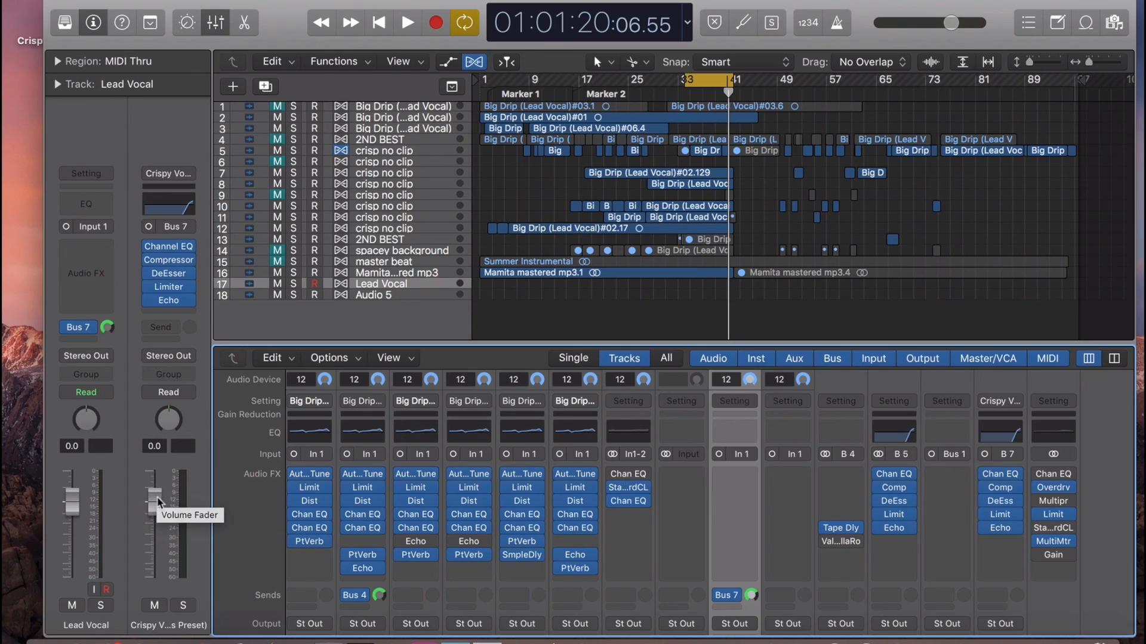
- Lower the Bus 7 aux fader to -1.4 dB
left_click_drag(156, 502, 155, 512)
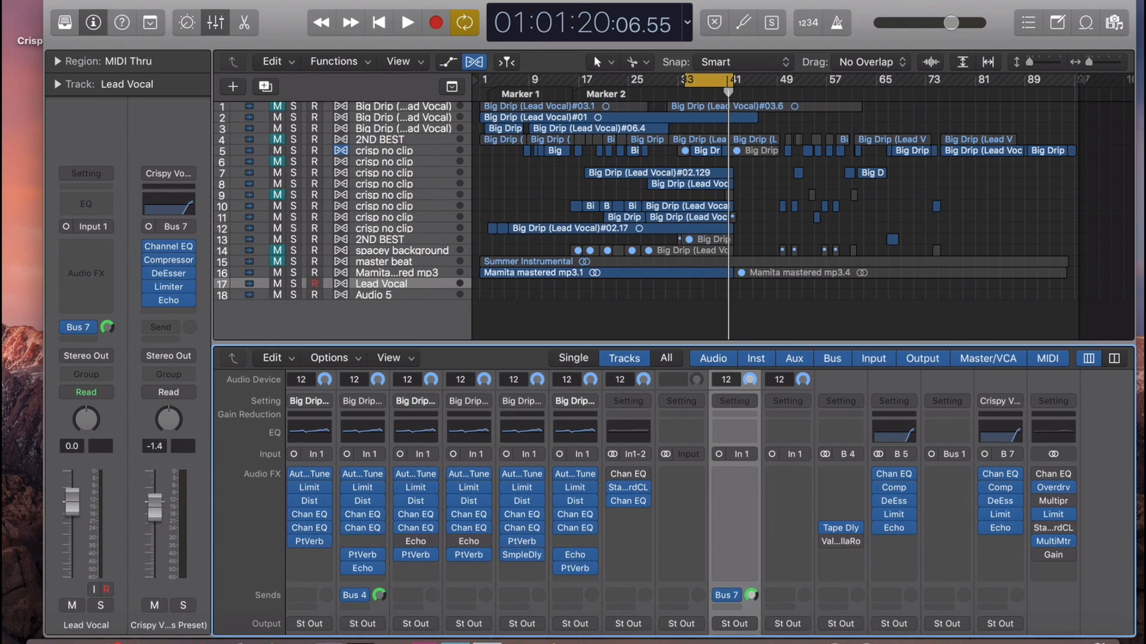